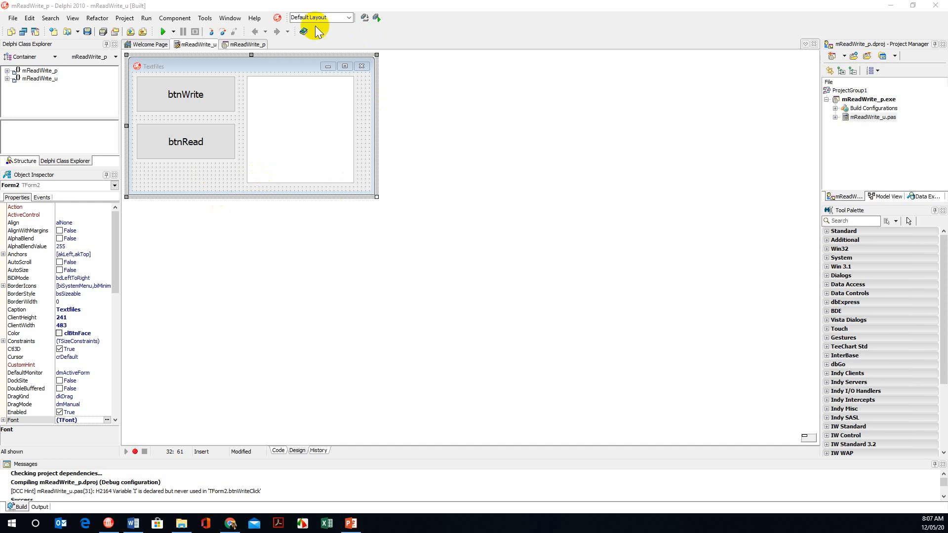
{"action": "mouse_move", "coordinate": [238, 85]}
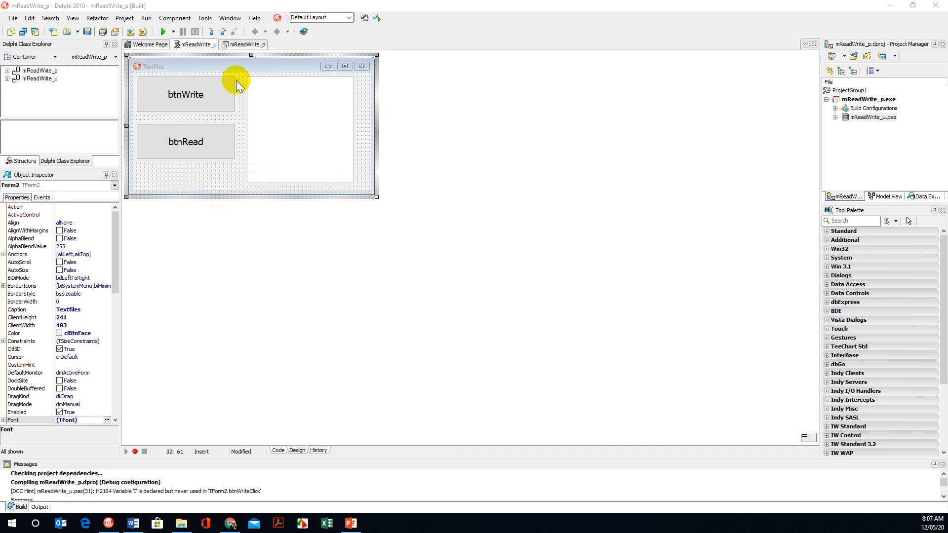
{"action": "mouse_move", "coordinate": [199, 101]}
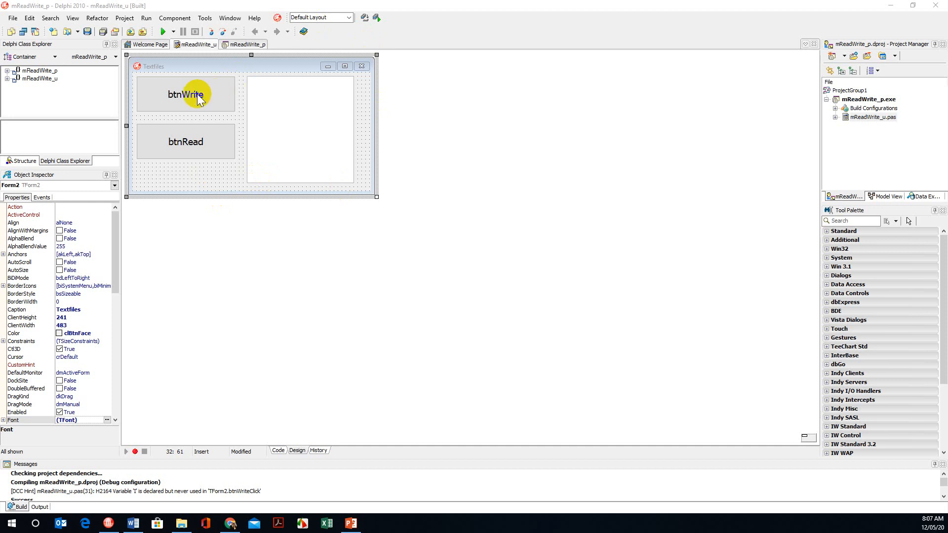
Bring up the btnWriteClick code and review the mFile Textfile declaration above it.
{"action": "double_click", "coordinate": [186, 94]}
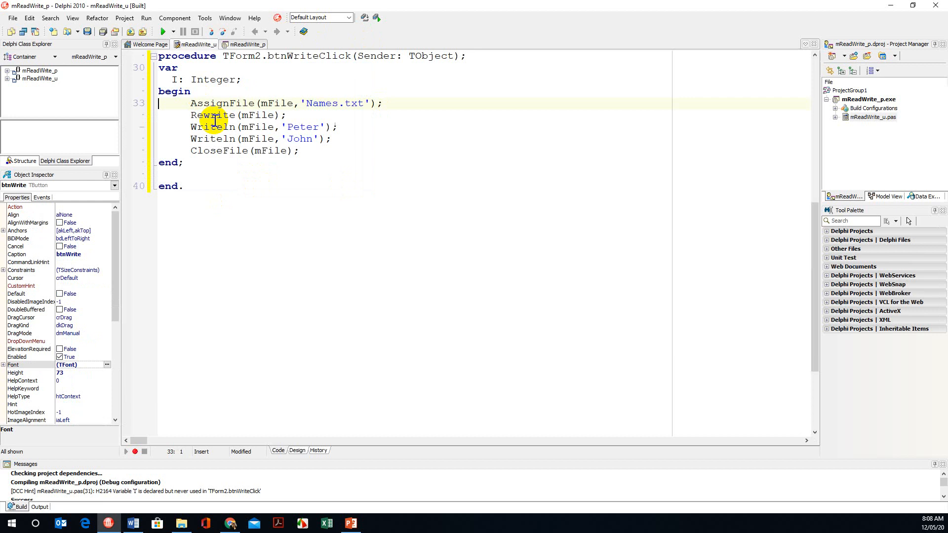
{"action": "mouse_move", "coordinate": [221, 127]}
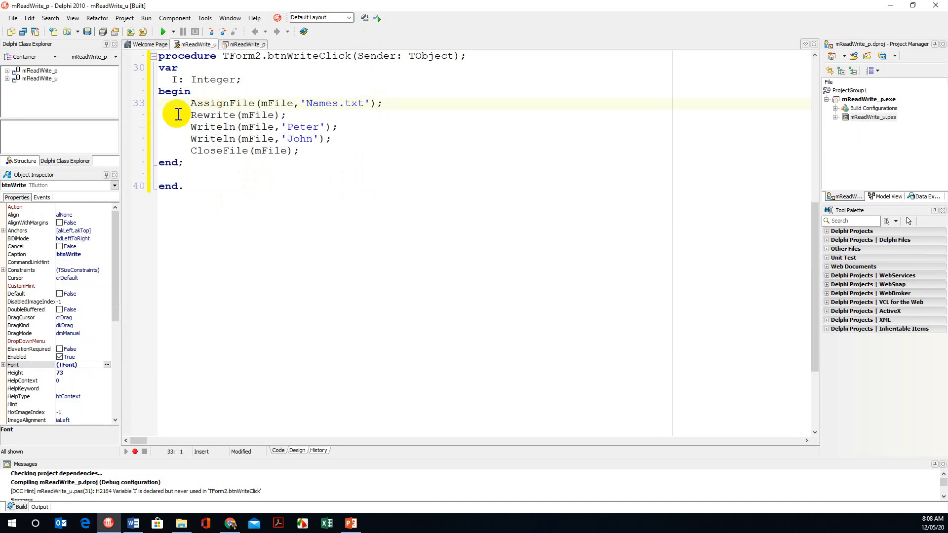
{"action": "mouse_move", "coordinate": [279, 115]}
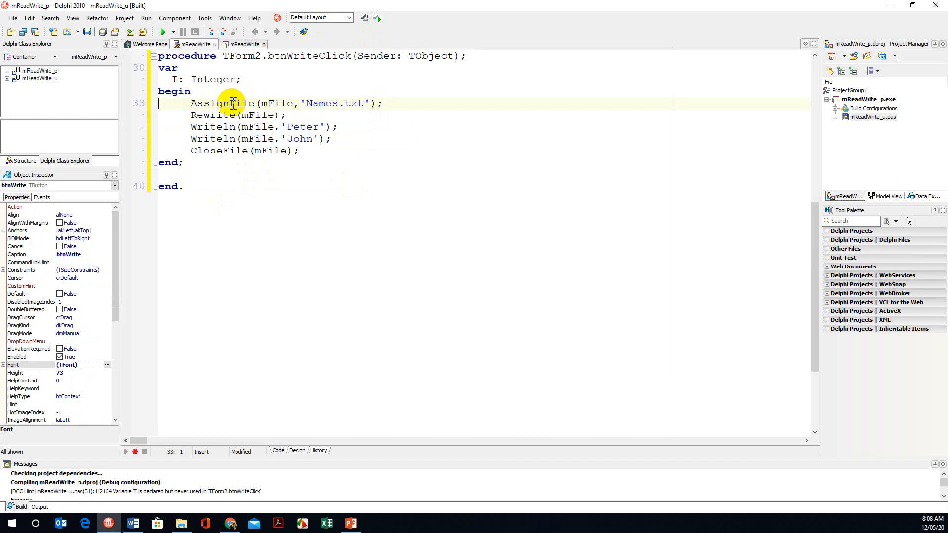
{"action": "scroll", "scroll_direction": "up", "scroll_amount": 3}
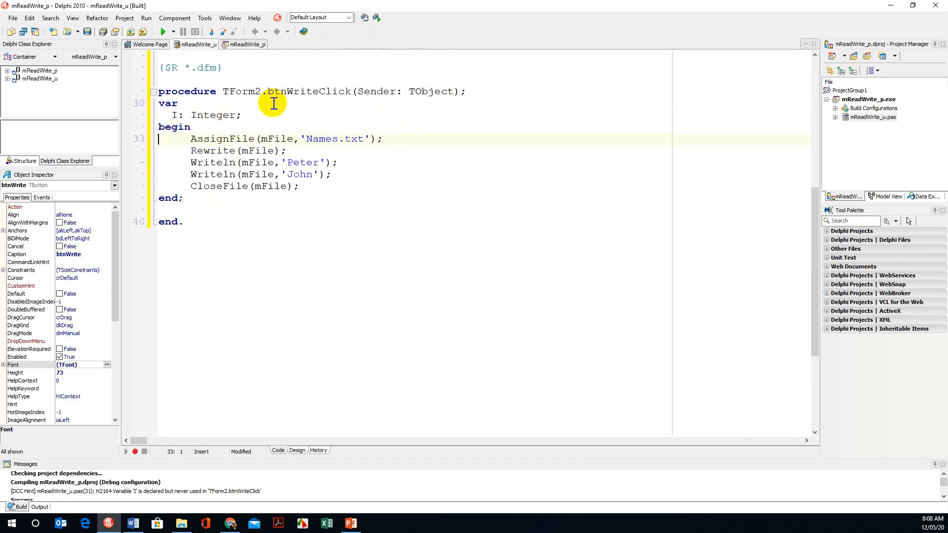
{"action": "scroll", "scroll_direction": "up", "scroll_amount": 3}
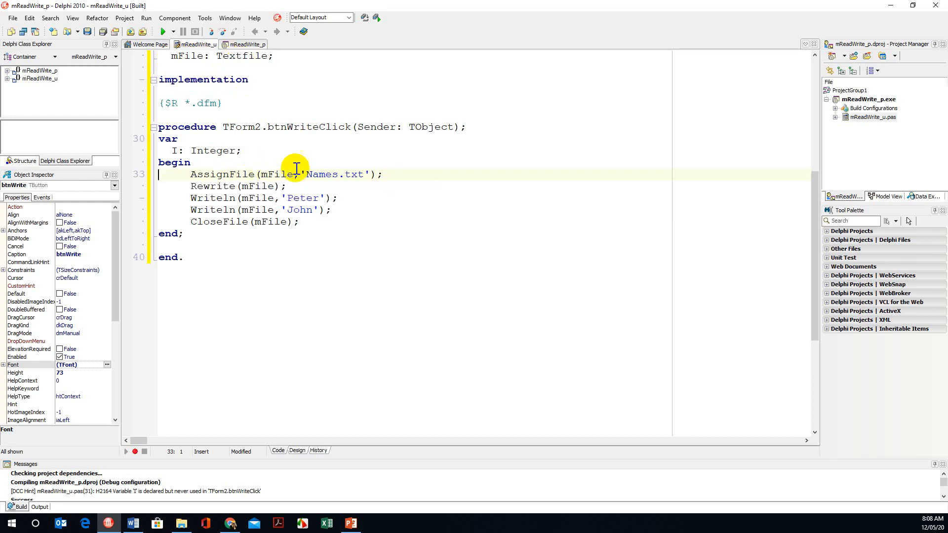
{"action": "mouse_move", "coordinate": [236, 194]}
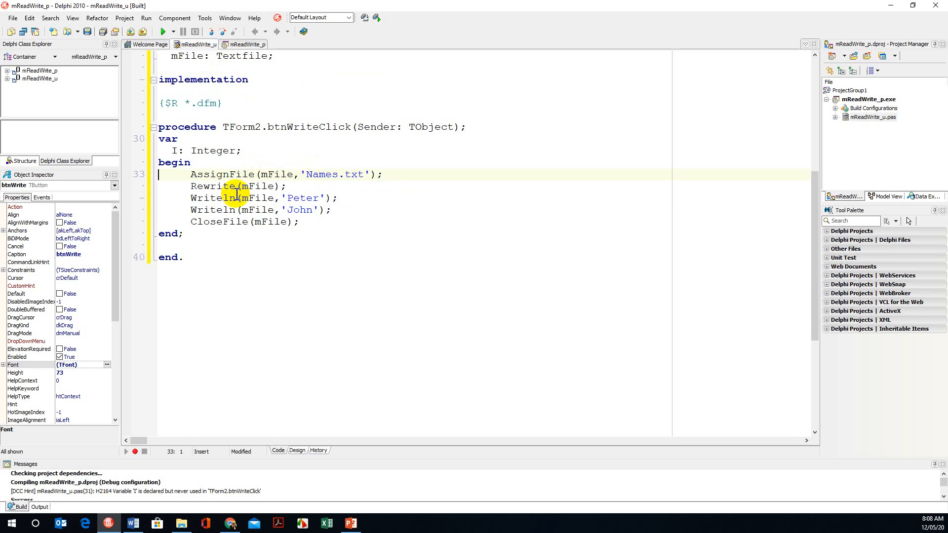
{"action": "mouse_move", "coordinate": [215, 198]}
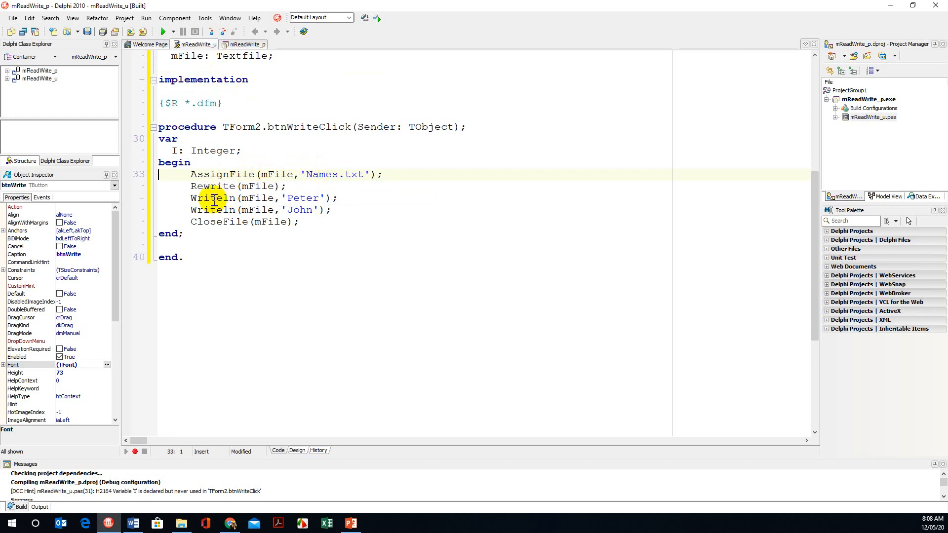
{"action": "mouse_move", "coordinate": [264, 209]}
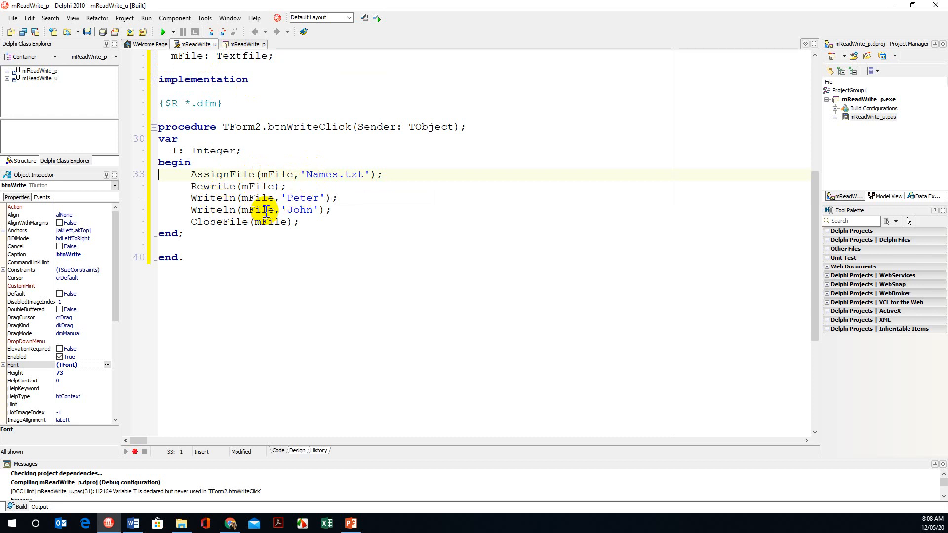
{"action": "mouse_move", "coordinate": [265, 197]}
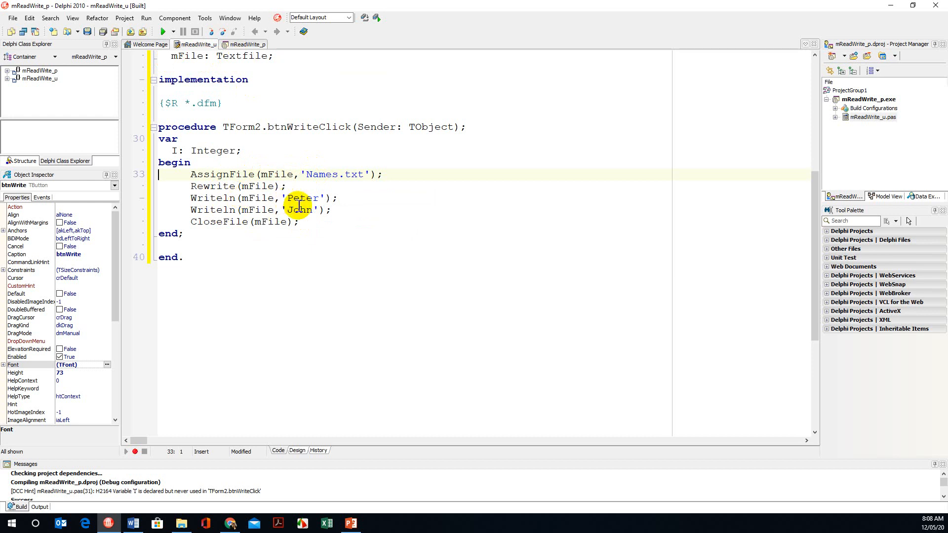
{"action": "mouse_move", "coordinate": [236, 198]}
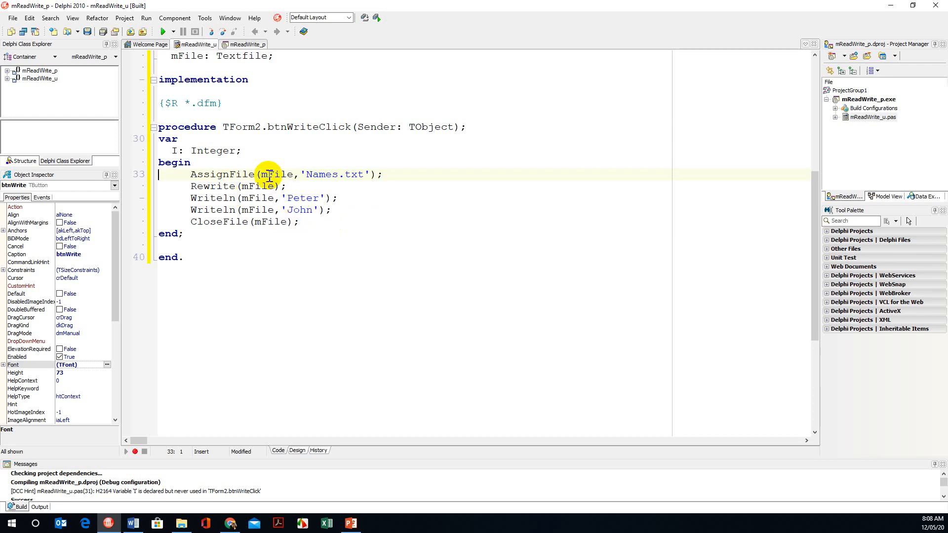
{"action": "mouse_move", "coordinate": [317, 198]}
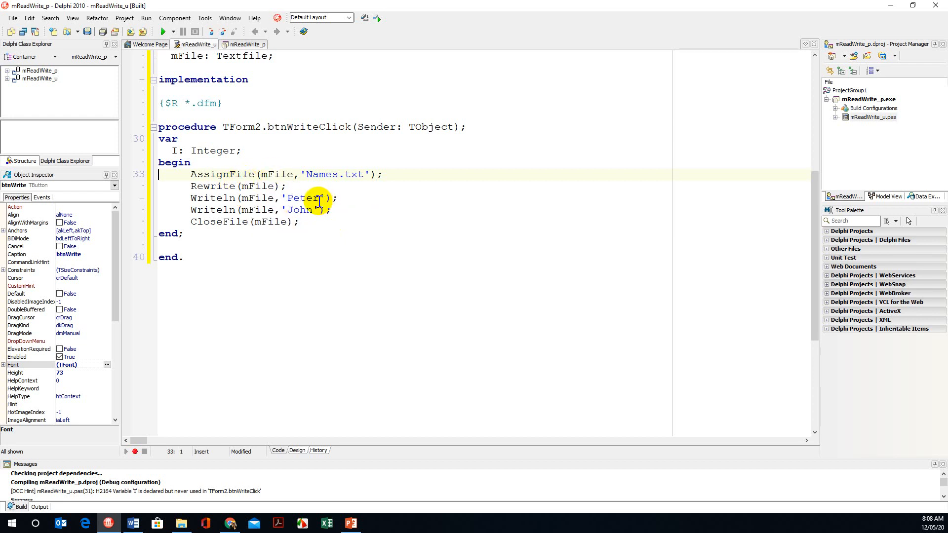
Change Rewrite(mFile) to Append(mFile) and write 'Pam' and 'Jill' in the Writeln lines.
{"action": "left_click", "coordinate": [259, 186]}
{"action": "type", "text": "Append"}
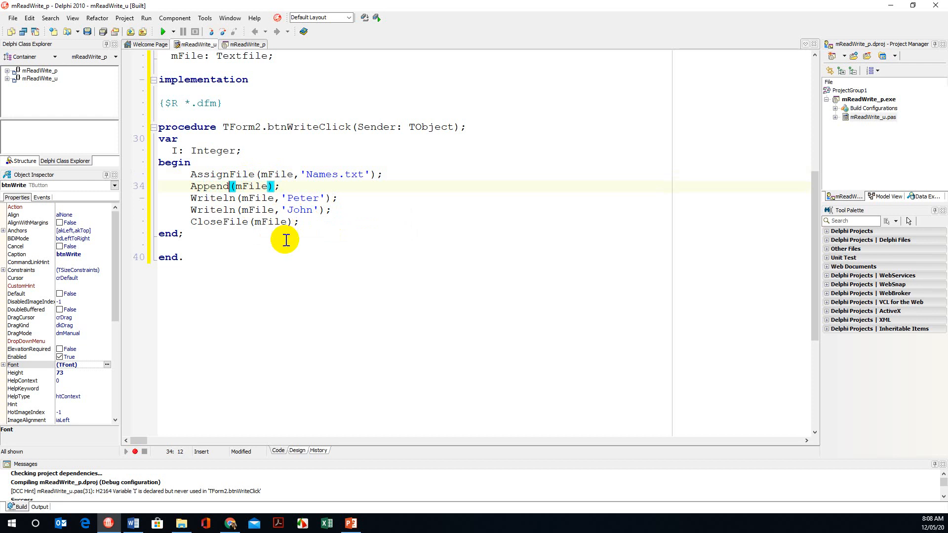
{"action": "left_click", "coordinate": [184, 233]}
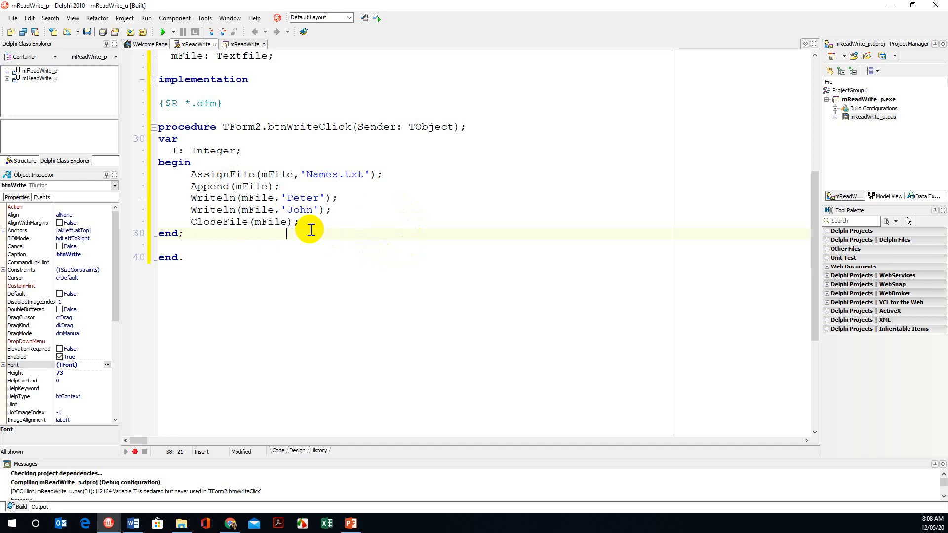
{"action": "mouse_move", "coordinate": [314, 198]}
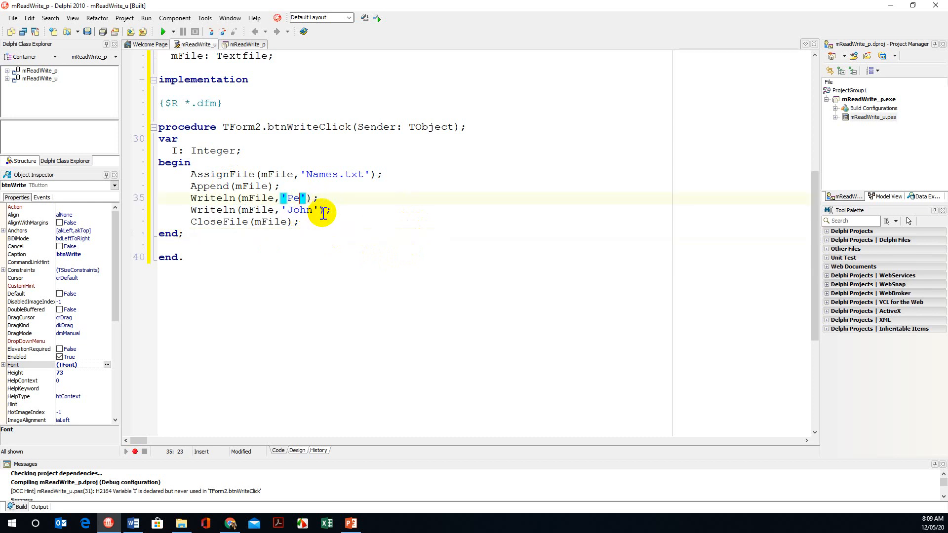
{"action": "key", "text": "Backspace"}
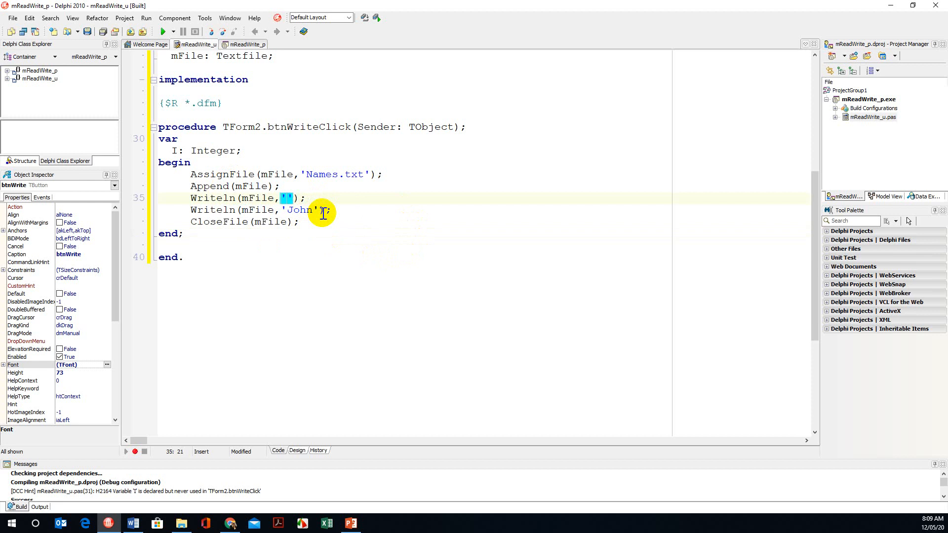
{"action": "type", "text": "Pam"}
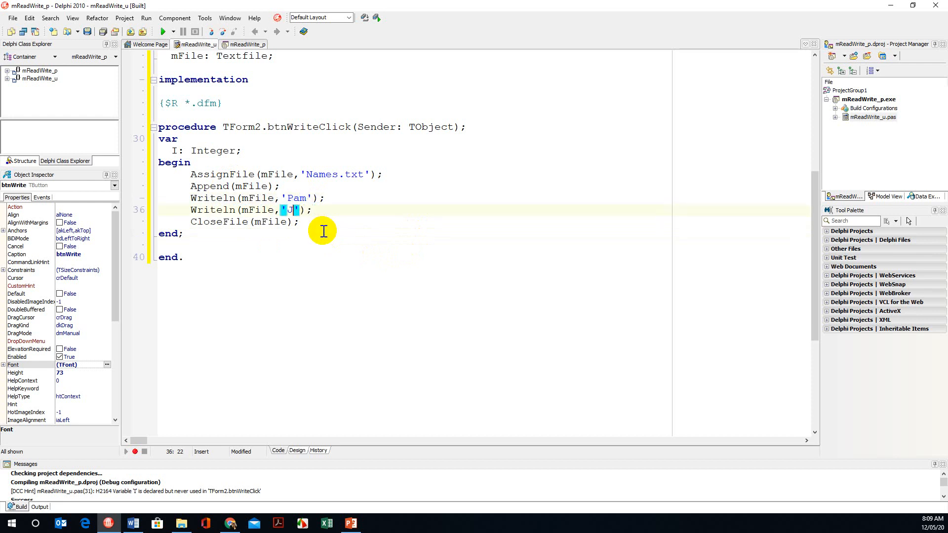
{"action": "type", "text": "ill"}
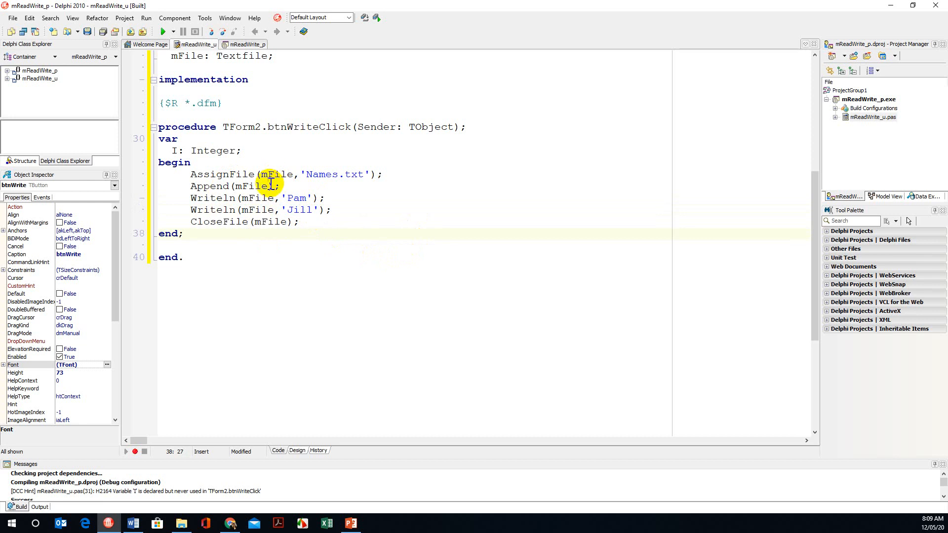
{"action": "mouse_move", "coordinate": [304, 242]}
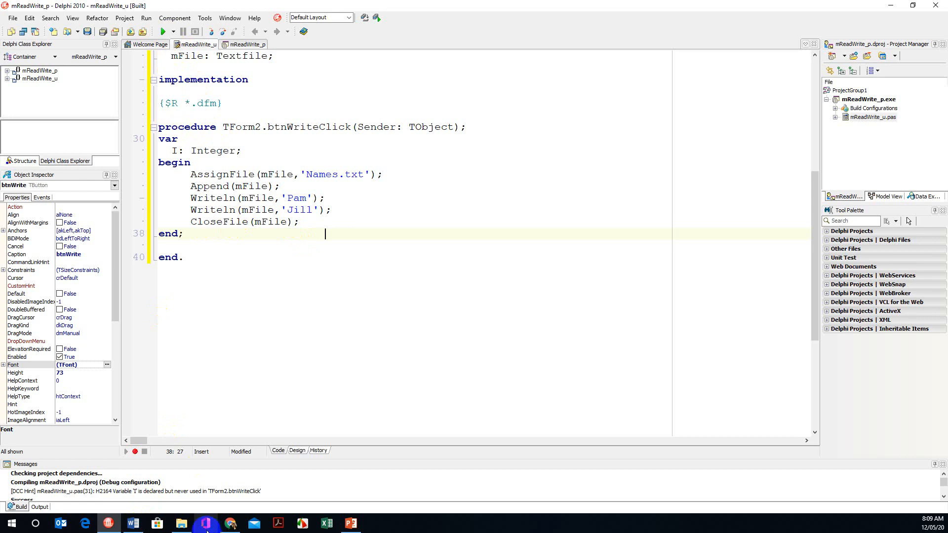
View Names.txt from the WriteRead folder, confirming only Peter and John, then close it.
{"action": "left_click", "coordinate": [181, 524]}
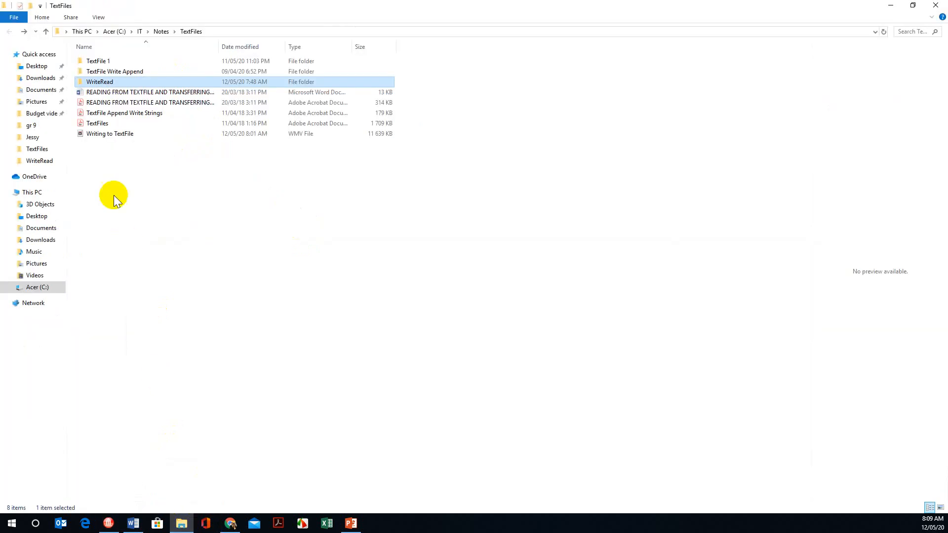
{"action": "mouse_move", "coordinate": [100, 82]}
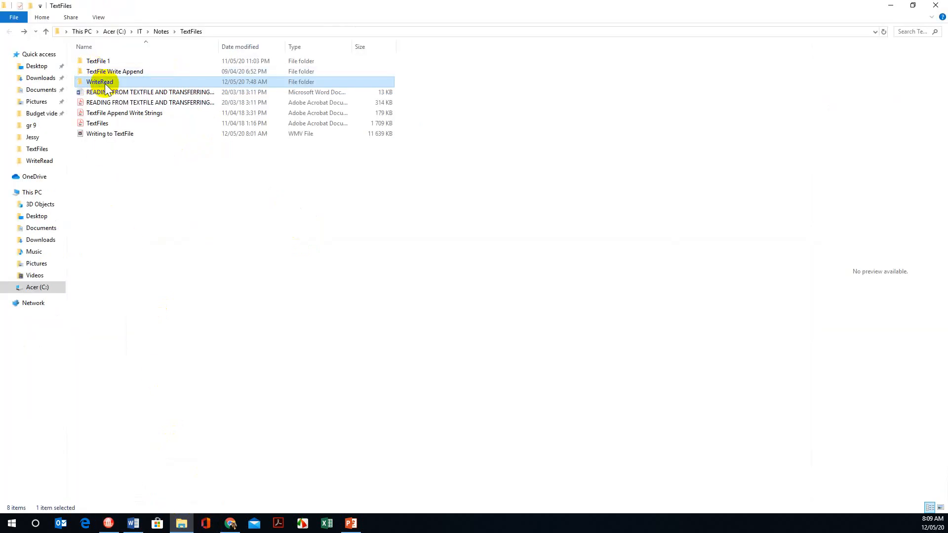
{"action": "mouse_move", "coordinate": [101, 82]}
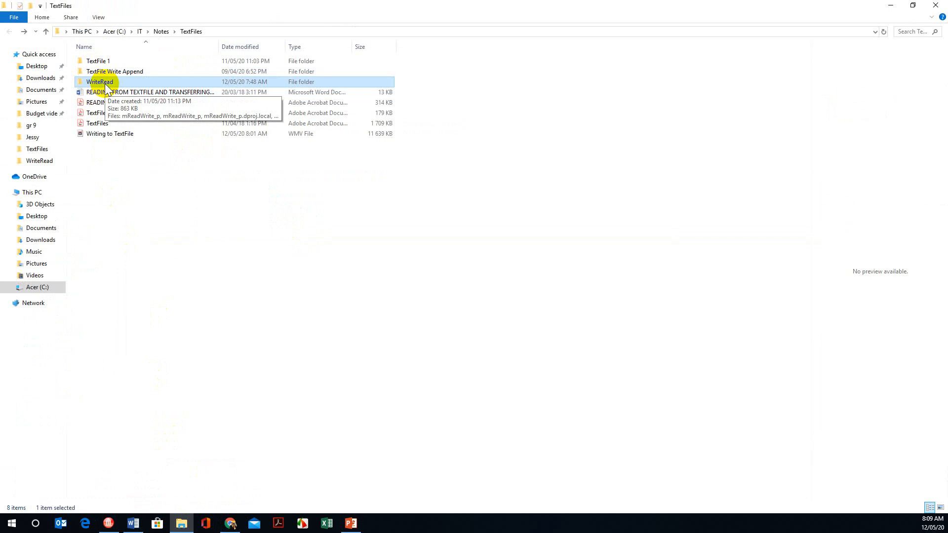
{"action": "double_click", "coordinate": [101, 82]}
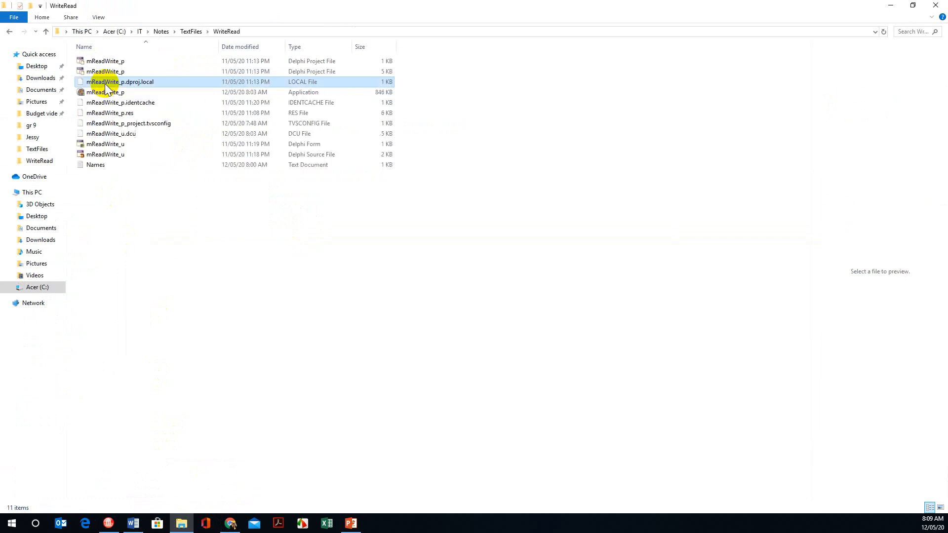
{"action": "double_click", "coordinate": [96, 165]}
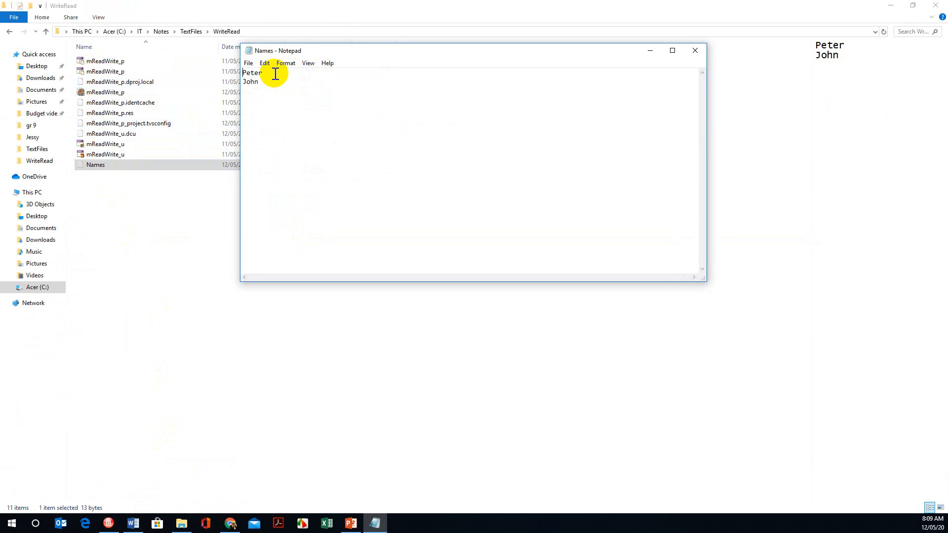
{"action": "mouse_move", "coordinate": [314, 90]}
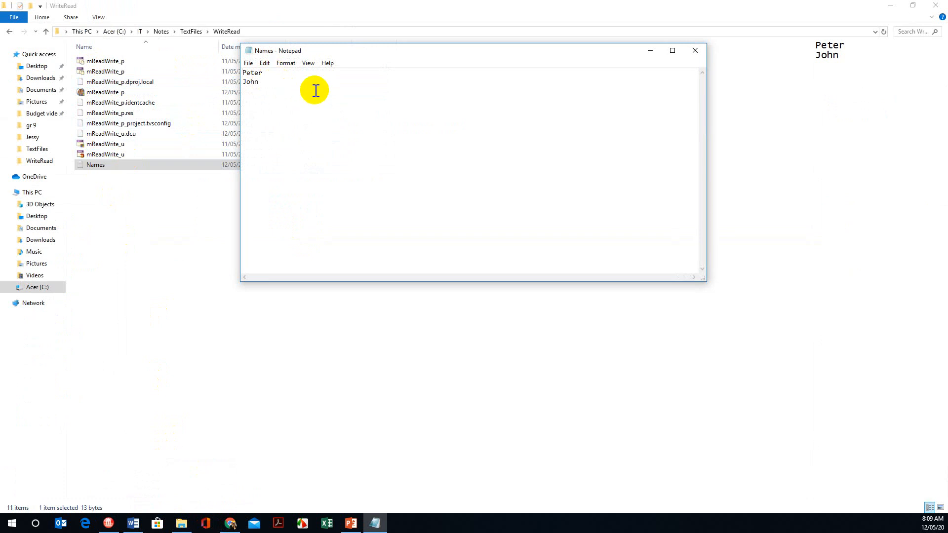
{"action": "mouse_move", "coordinate": [694, 51]}
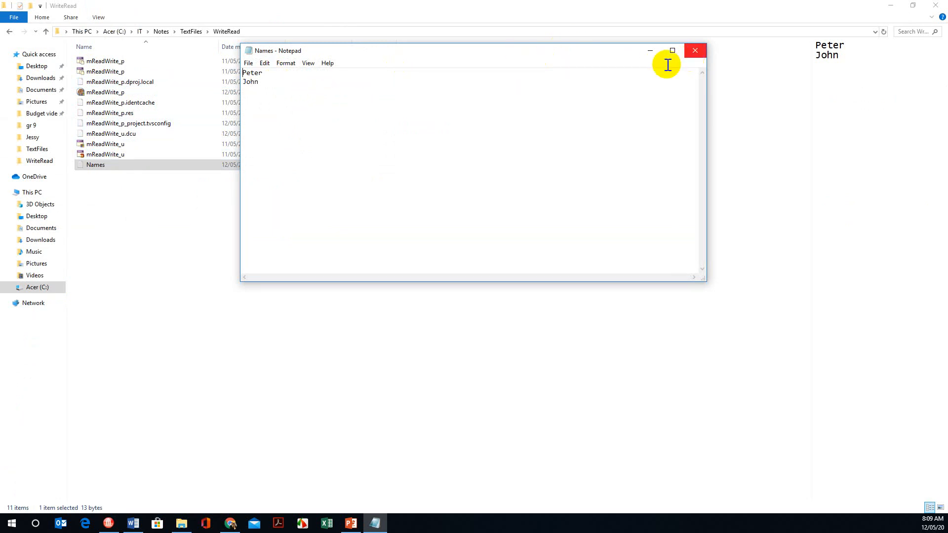
{"action": "left_click", "coordinate": [695, 50]}
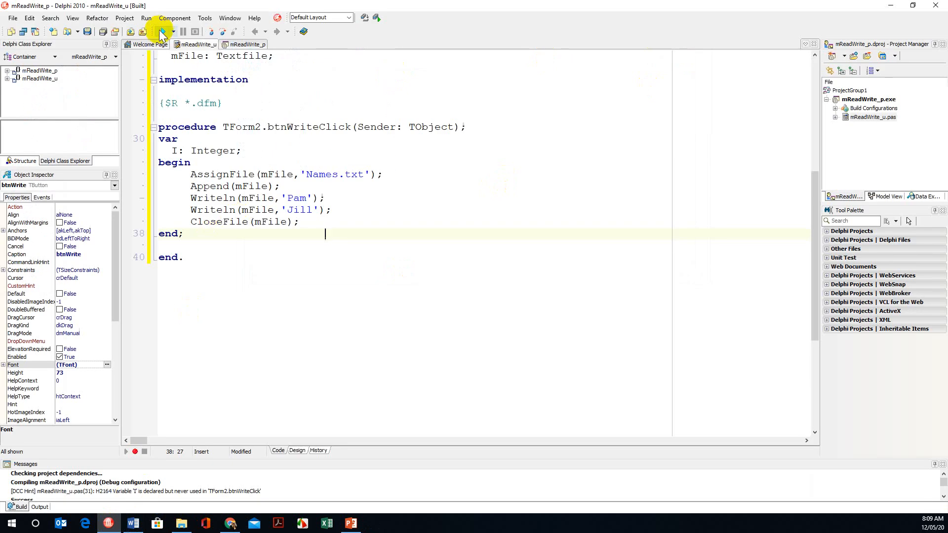
Run the program and fire btnWrite so Pam and Jill are appended to Names.txt.
{"action": "left_click", "coordinate": [161, 32]}
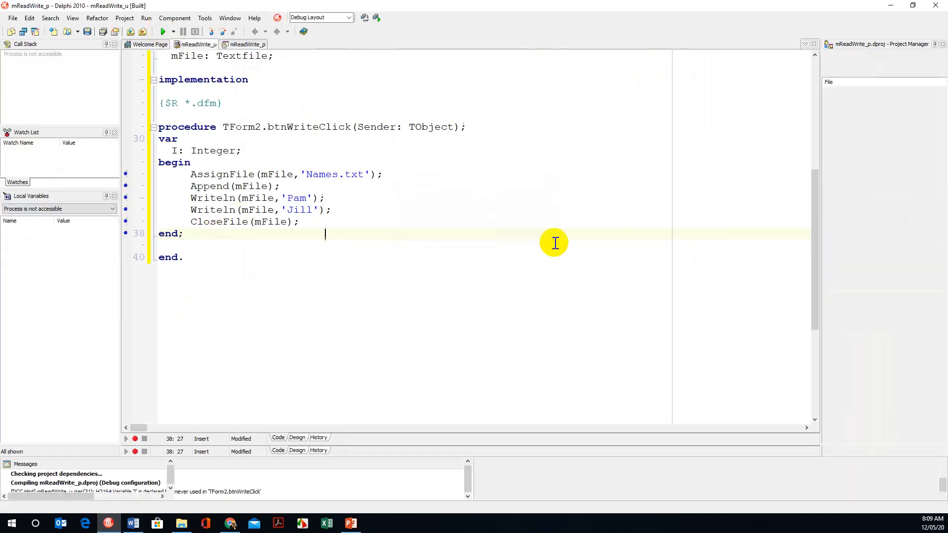
{"action": "left_click", "coordinate": [162, 32]}
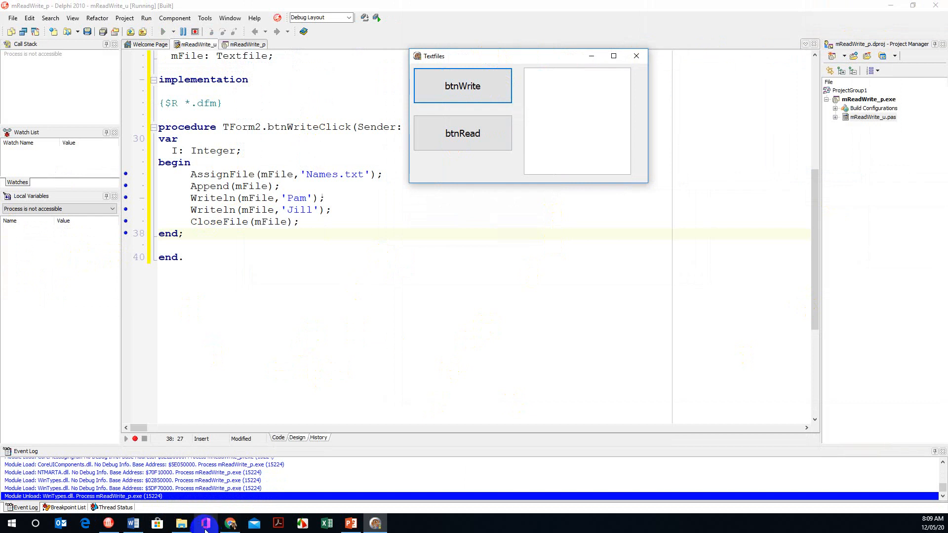
{"action": "left_click", "coordinate": [181, 523]}
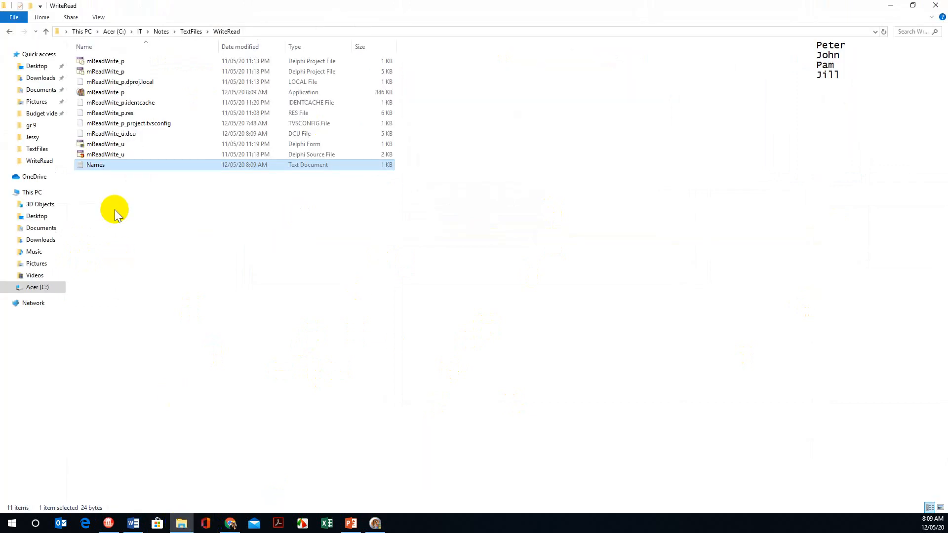
View Names.txt showing Peter, John, Pam and Jill.
{"action": "double_click", "coordinate": [95, 165]}
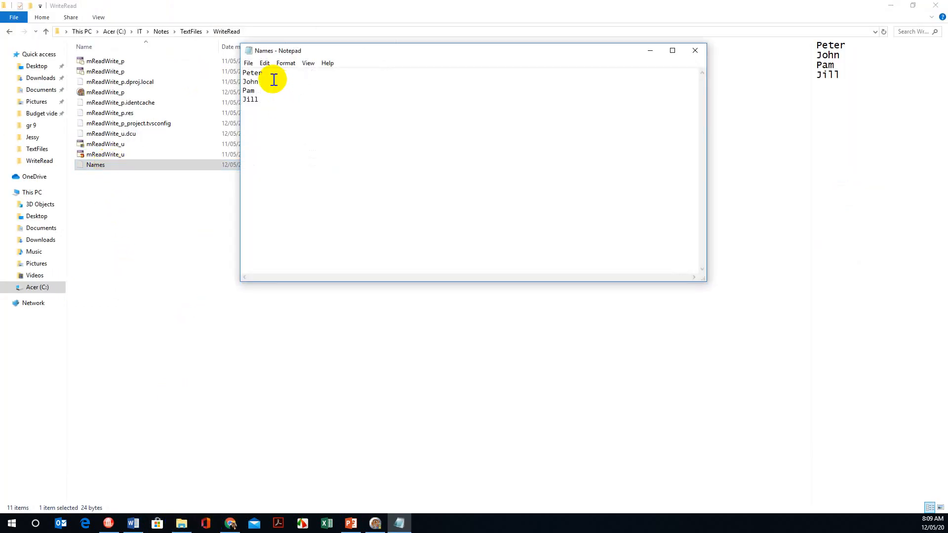
{"action": "mouse_move", "coordinate": [279, 104]}
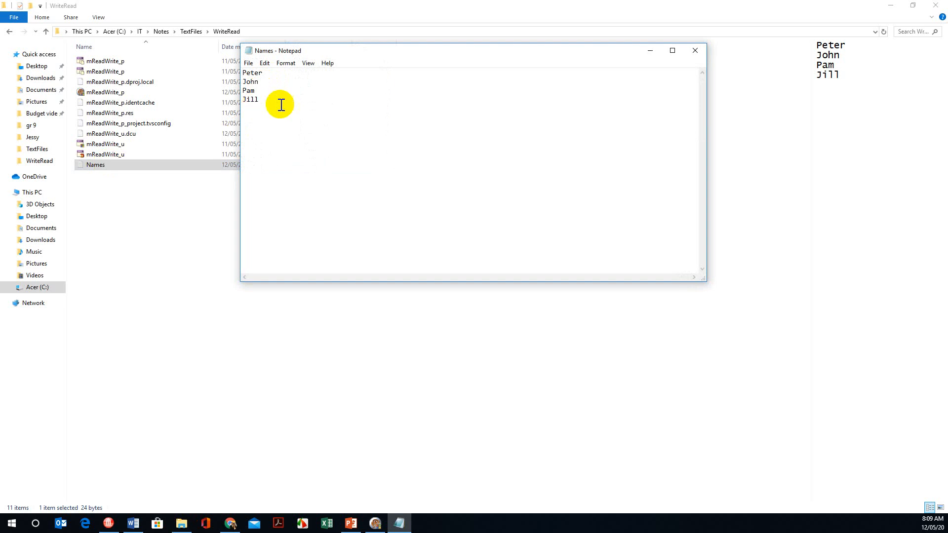